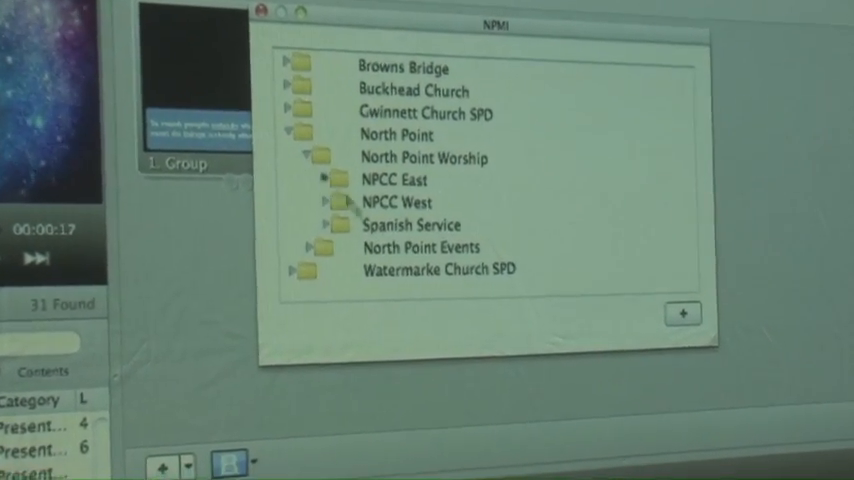
Step: Leave the shared library folders and select the Worship Set playlist
{"action": "left_click", "coordinate": [332, 178]}
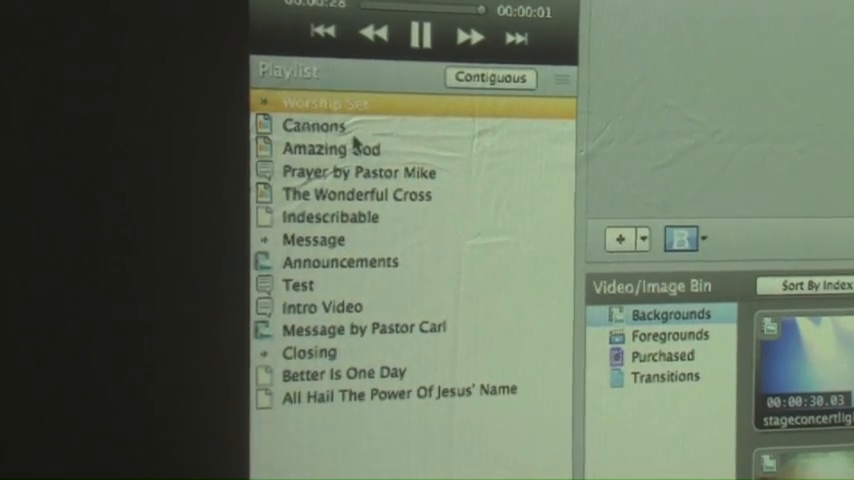
{"action": "left_click", "coordinate": [312, 128]}
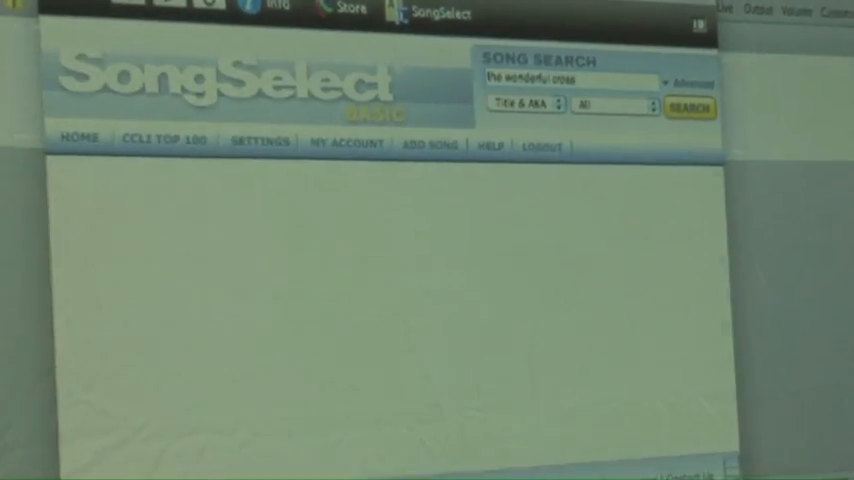
Step: Scroll the SongSelect results for 'The Wonderful Cross'
{"action": "scroll", "scroll_direction": "down", "scroll_amount": 3}
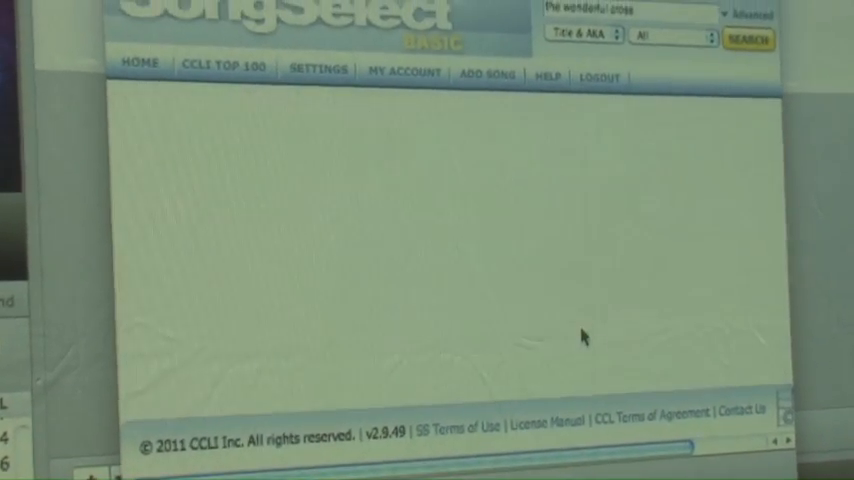
Step: Return to ProPresenter to paste the lyrics into the song presentation
{"action": "left_click", "coordinate": [748, 40]}
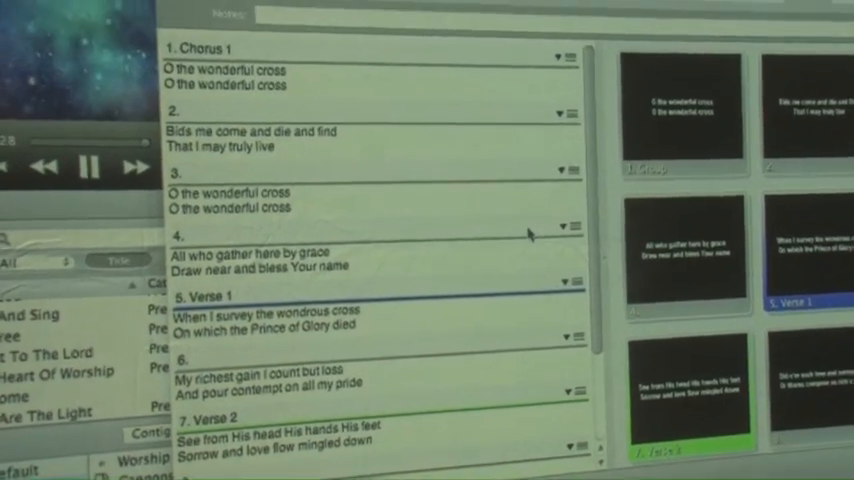
{"action": "scroll", "scroll_direction": "down", "scroll_amount": 3}
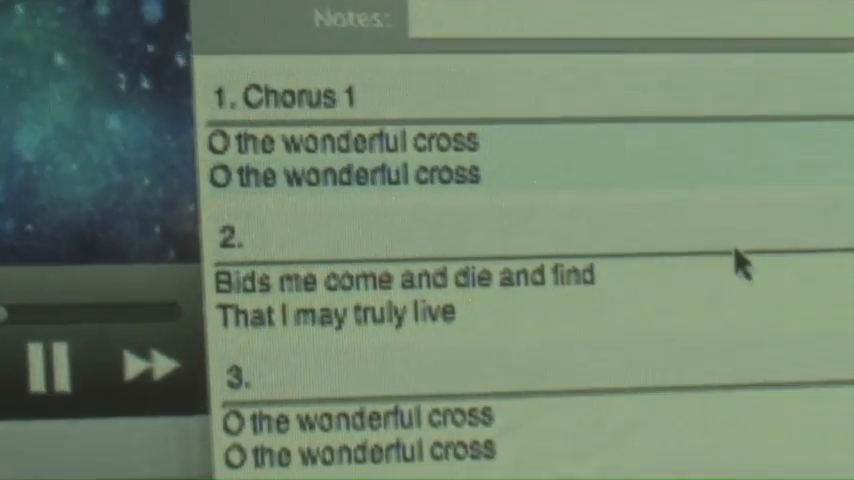
{"action": "scroll", "scroll_direction": "down", "scroll_amount": 3}
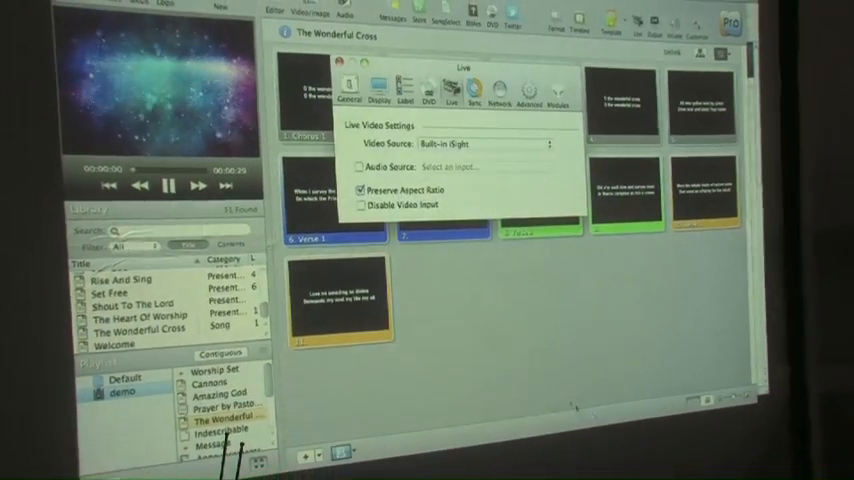
Step: Show the Labels settings listing Chorus, Verse 1 and Verse 2
{"action": "left_click", "coordinate": [400, 92]}
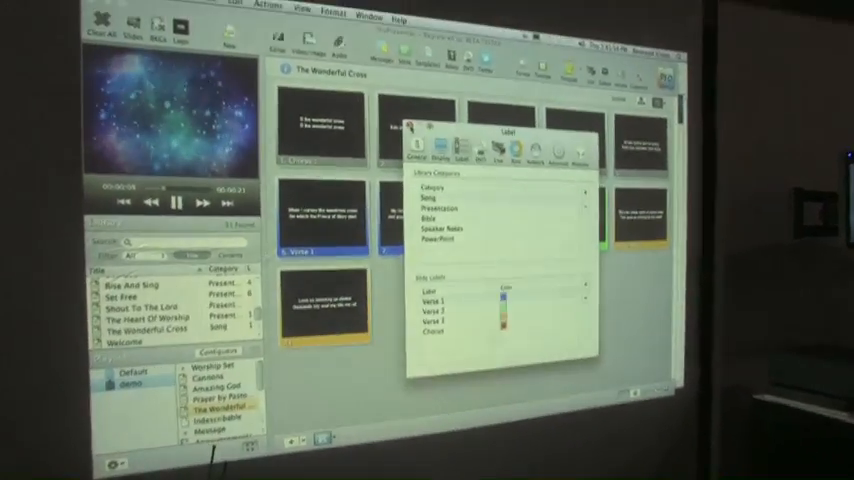
Step: Make the first slide into a labelled Chorus group via Create Group
{"action": "right_click", "coordinate": [420, 120]}
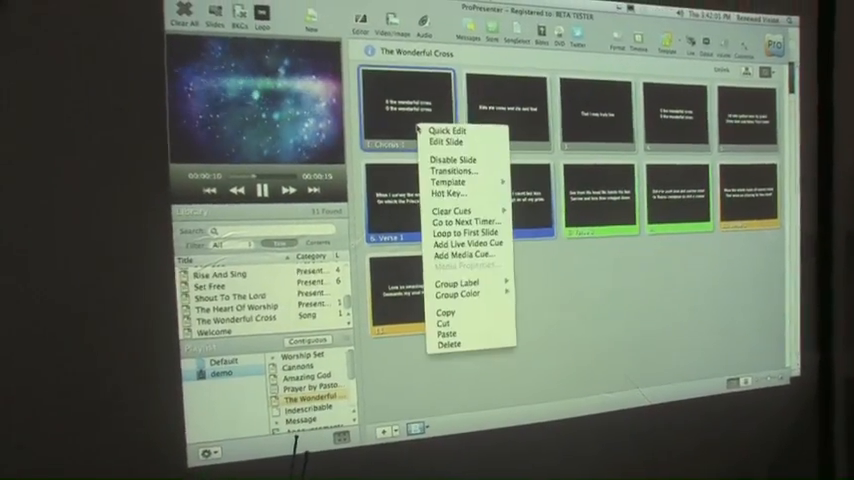
{"action": "left_click", "coordinate": [440, 294]}
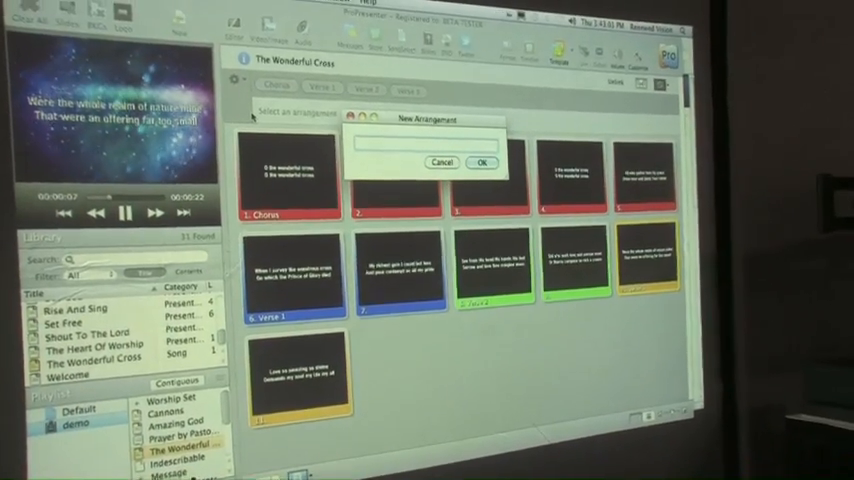
Step: Create a new arrangement named 'V1 and V2' for the song
{"action": "type", "text": "V1 and V2"}
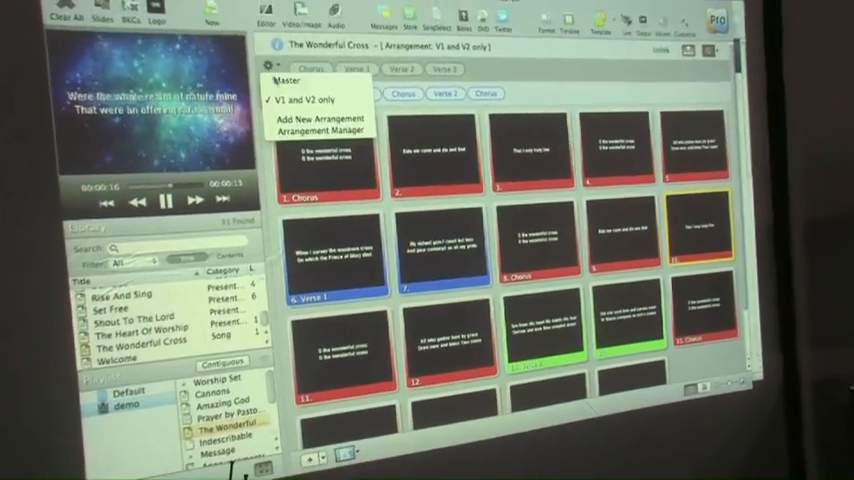
{"action": "left_click", "coordinate": [320, 120]}
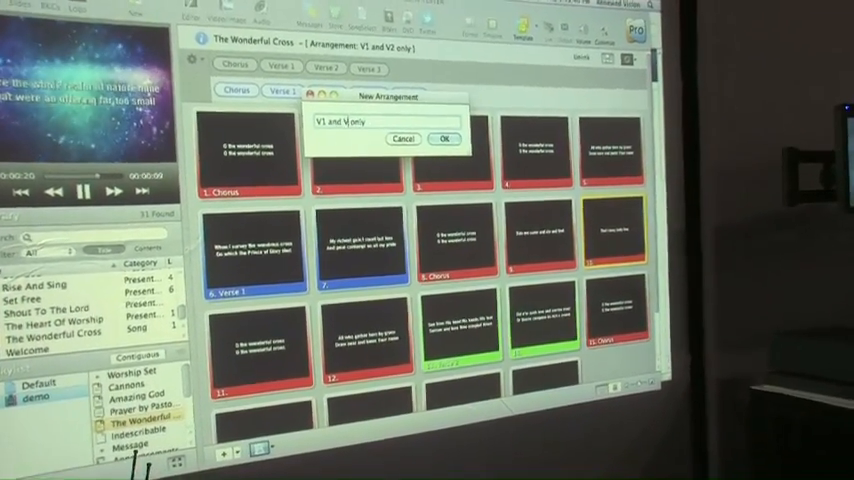
{"action": "left_click", "coordinate": [444, 138]}
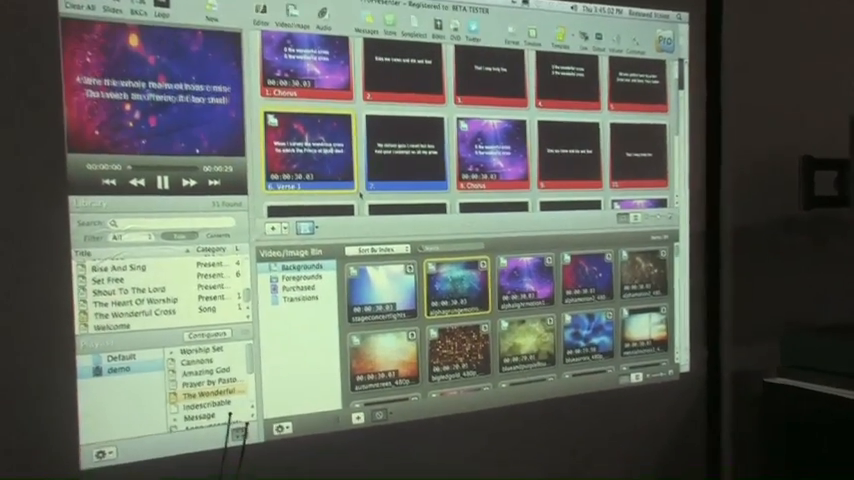
Step: Bring up the options for the starry background video on the opening slides
{"action": "right_click", "coordinate": [312, 156]}
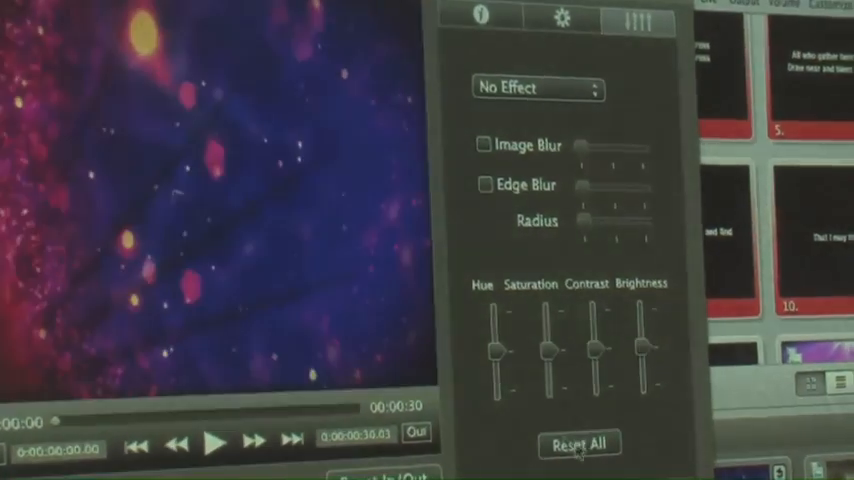
Step: Try Color Filter, Color Invert and Heat Signature, then leave the video on Sepia Tone
{"action": "left_click", "coordinate": [538, 88]}
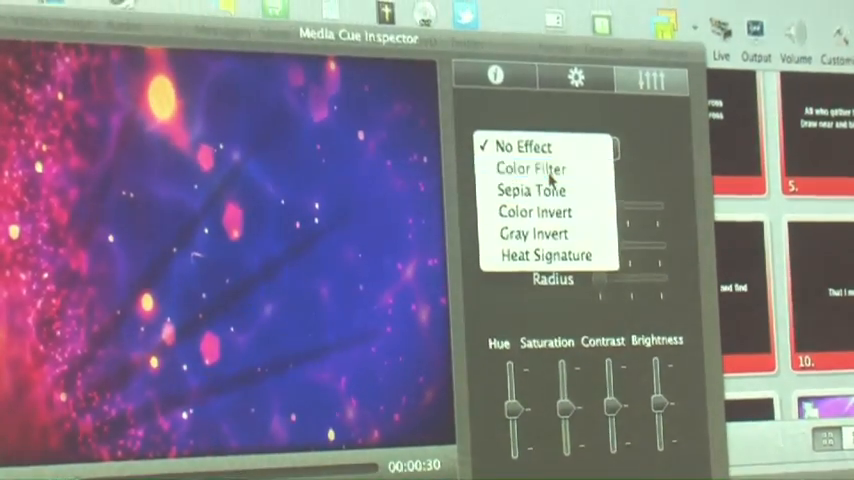
{"action": "left_click", "coordinate": [532, 168]}
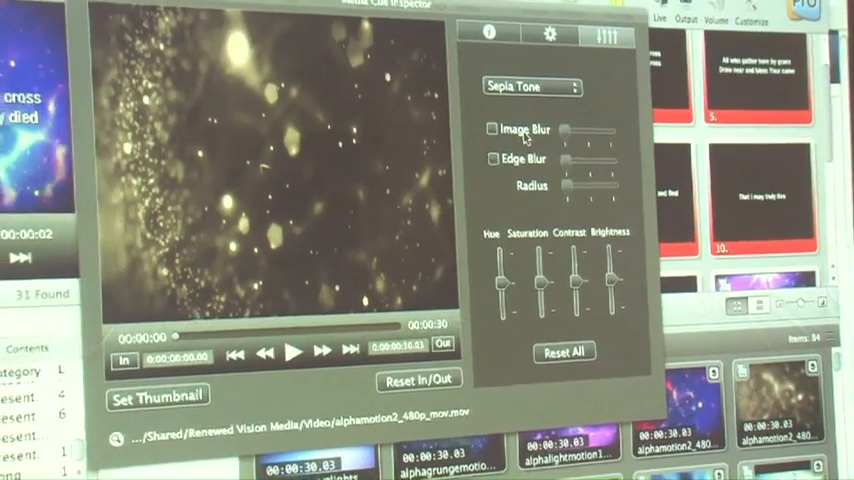
{"action": "left_click", "coordinate": [532, 88]}
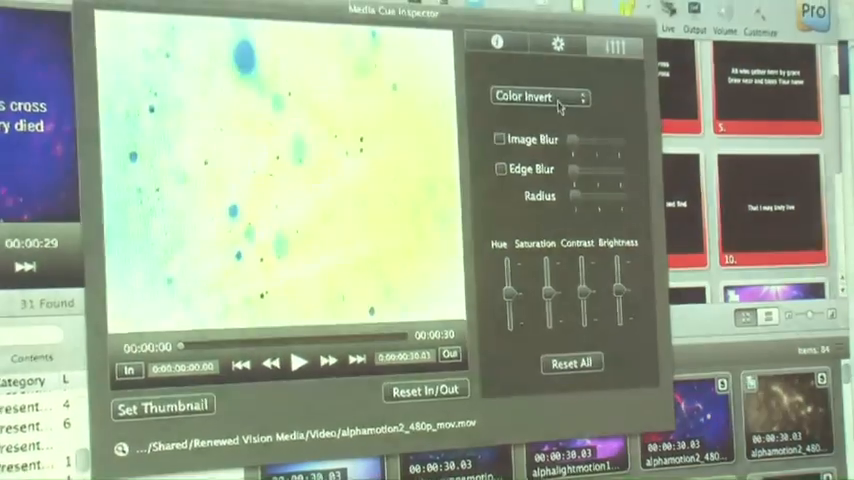
{"action": "left_click", "coordinate": [536, 96]}
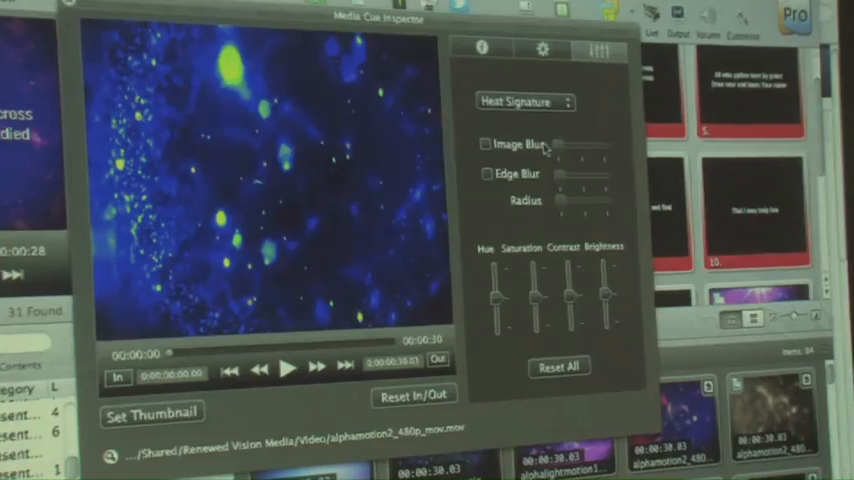
{"action": "left_click", "coordinate": [524, 102]}
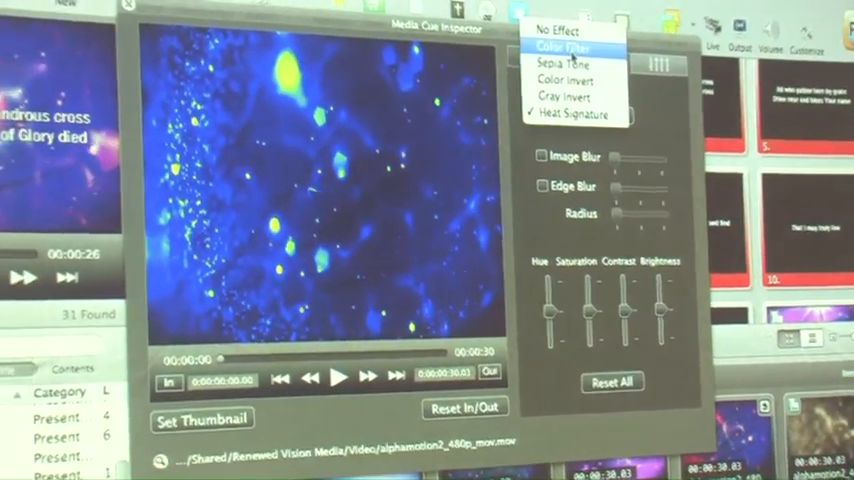
{"action": "left_click", "coordinate": [564, 64]}
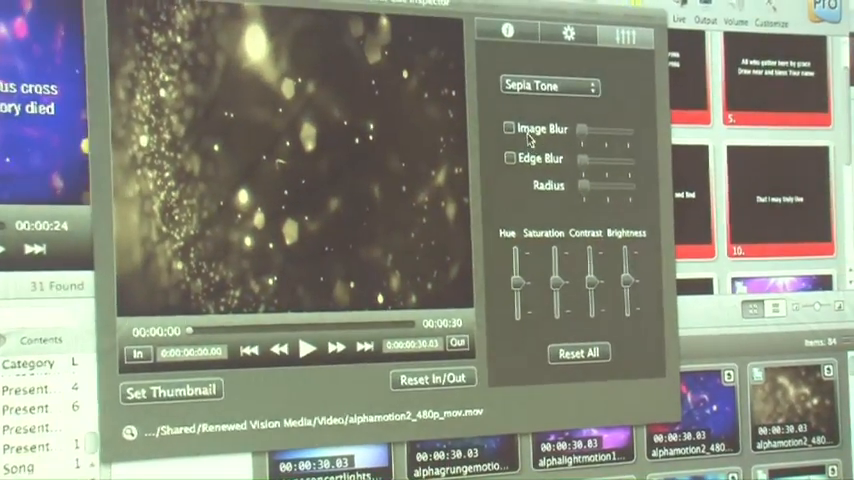
Step: Enable Image Blur on the sepia video and raise the blur amount
{"action": "left_click", "coordinate": [510, 128]}
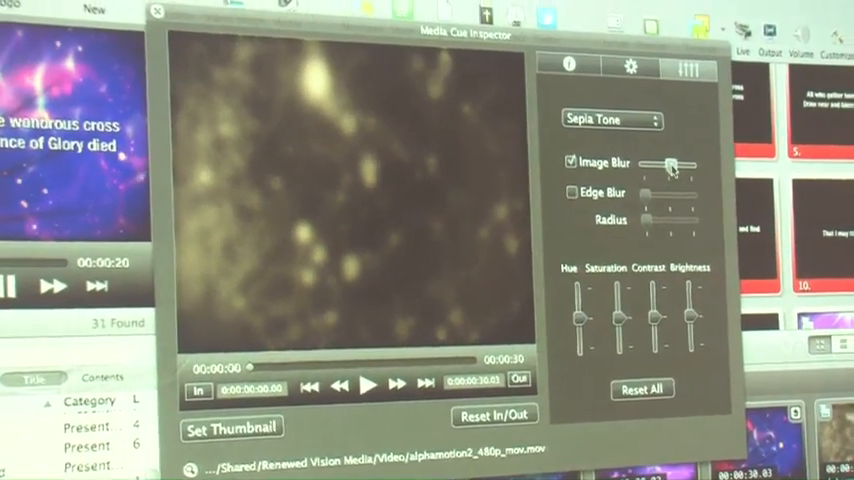
{"action": "left_click", "coordinate": [368, 384]}
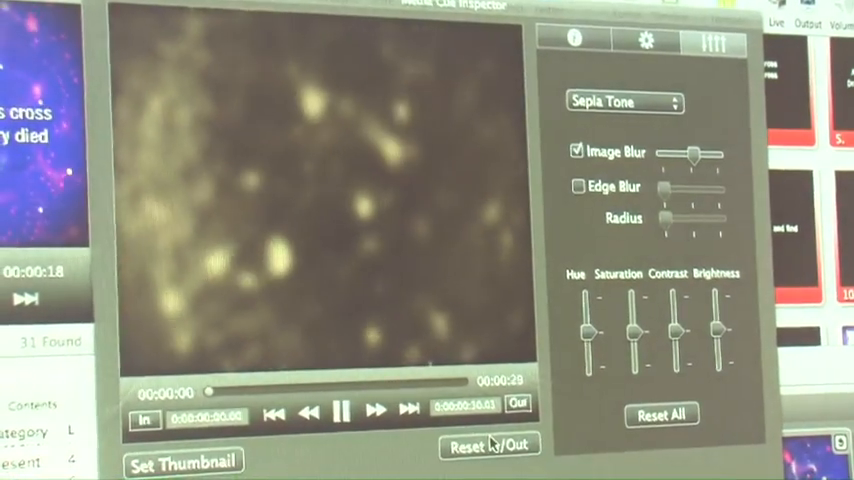